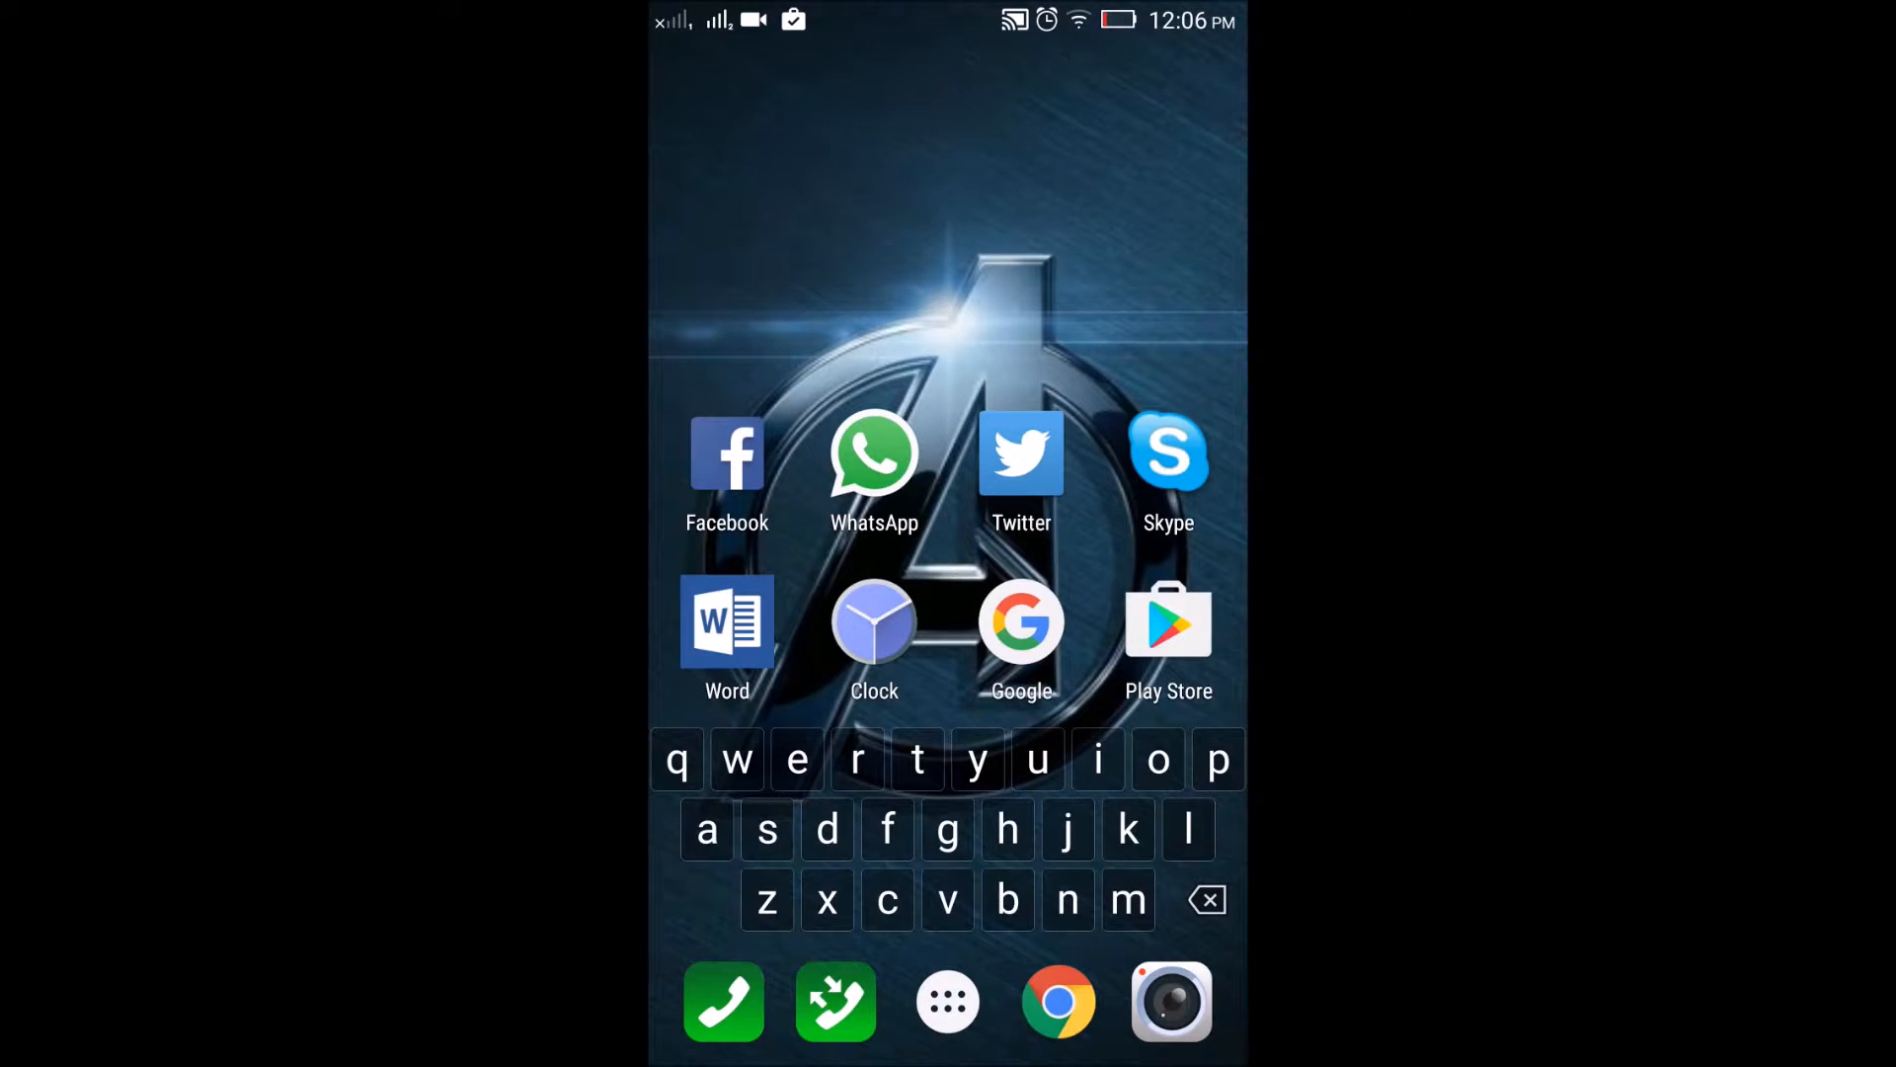
Filter the app list with 'Fac' so only Facebook remains in the results
{"action": "scroll", "scroll_direction": "left", "scroll_amount": 3}
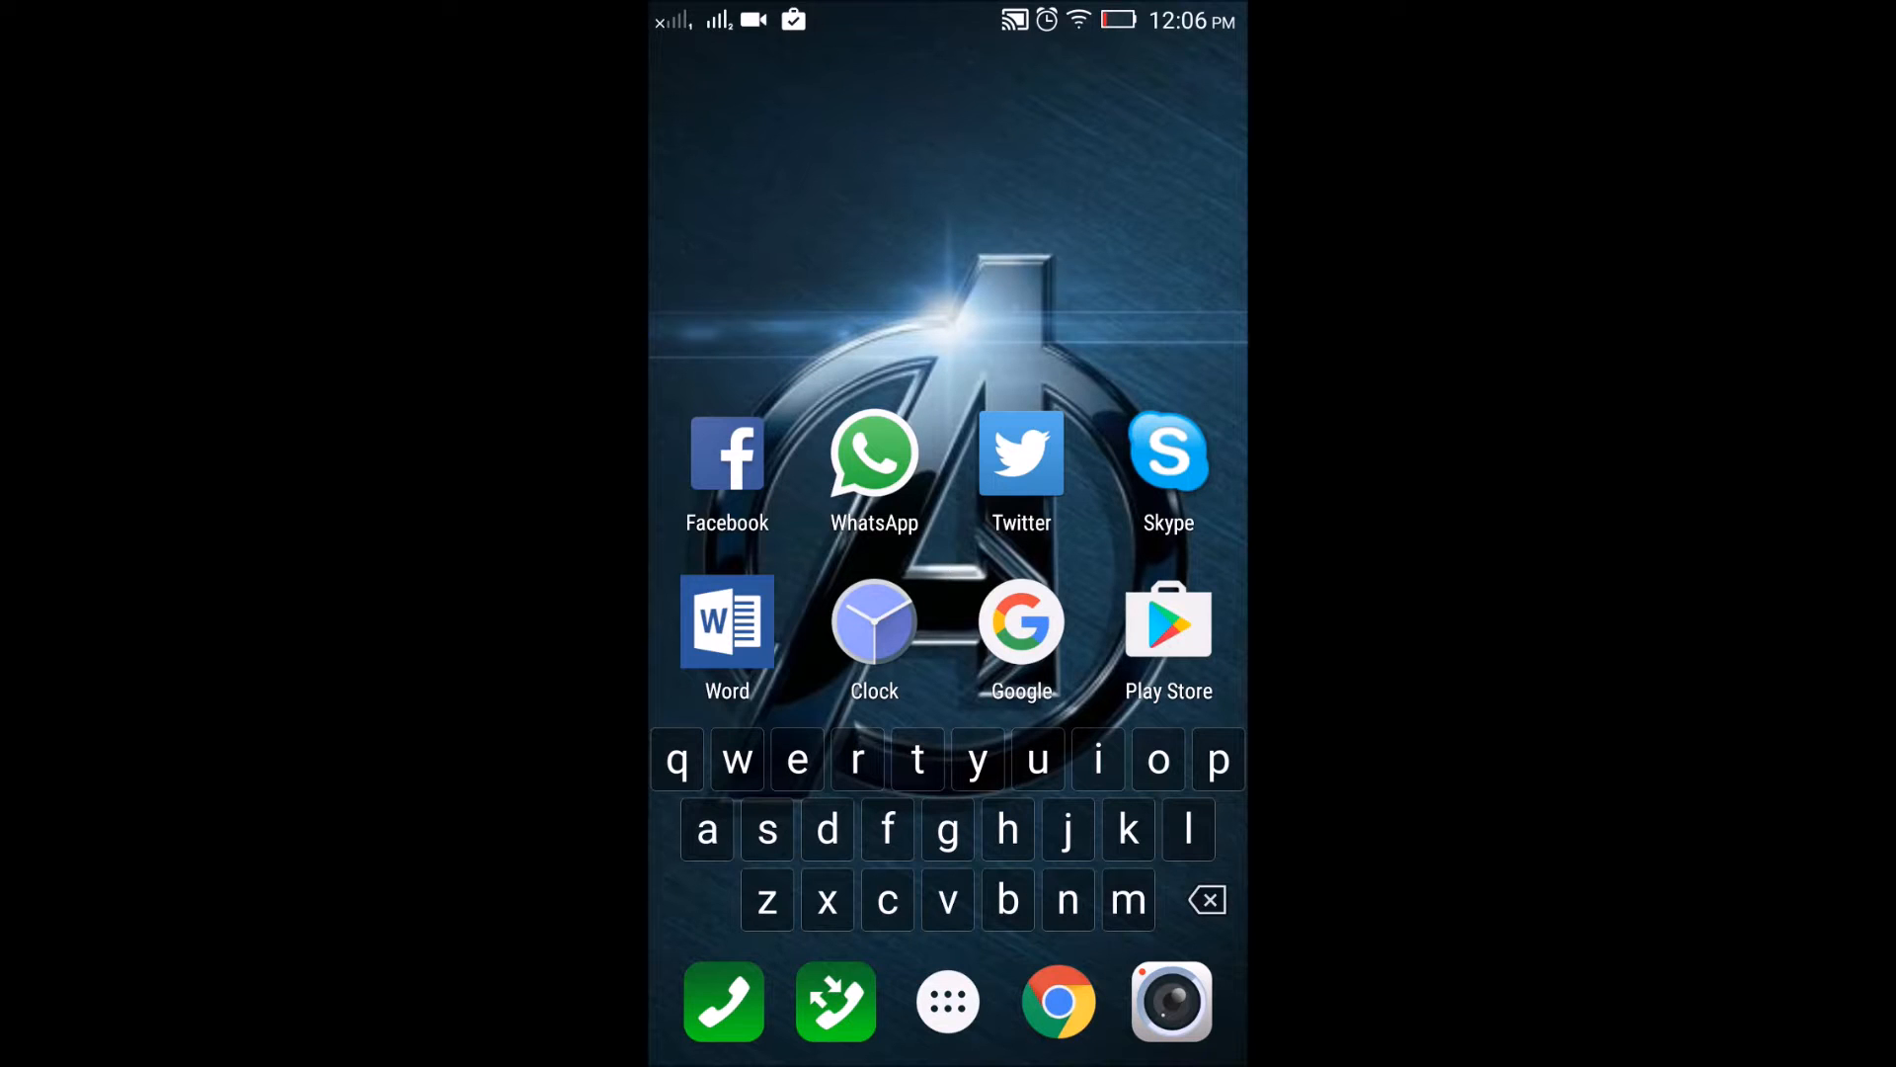
{"action": "type", "text": "Fac"}
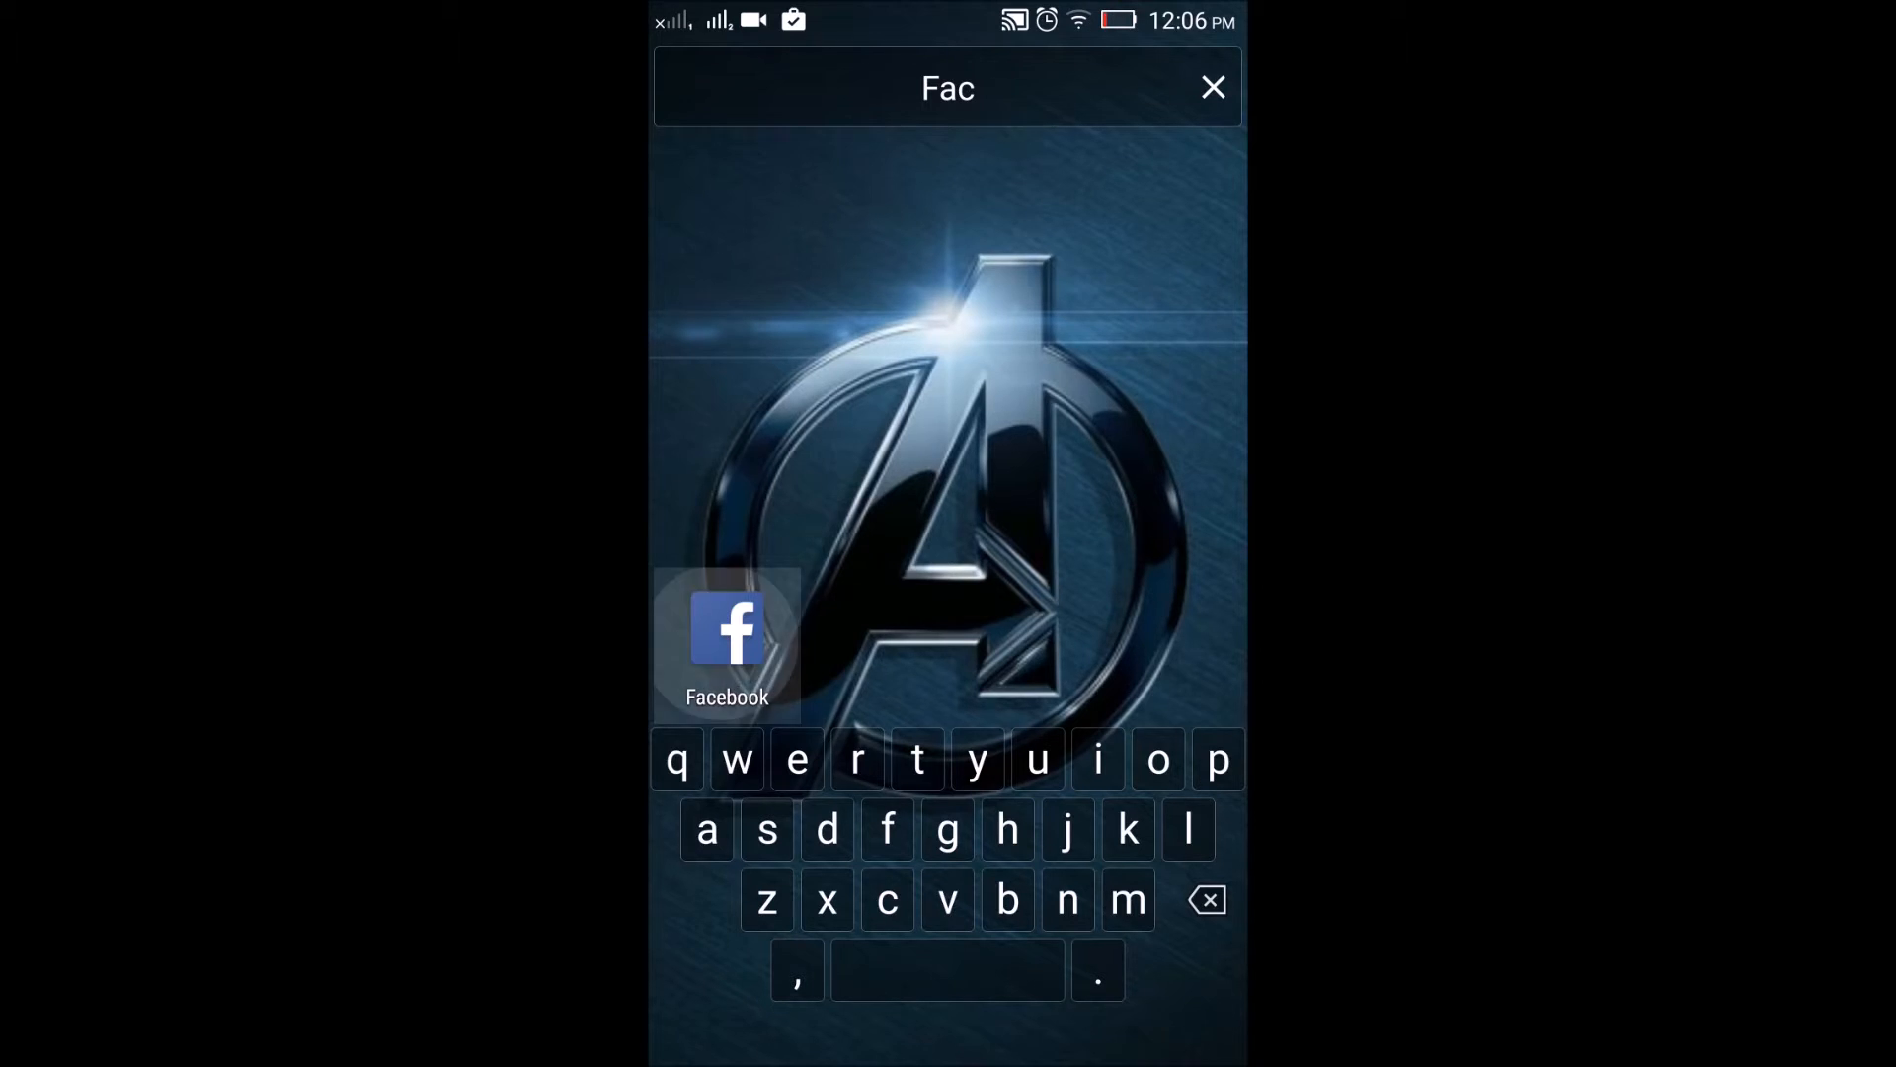
Launch Facebook from the filtered result, bringing up the home-launcher prompt
{"action": "left_click", "coordinate": [727, 634]}
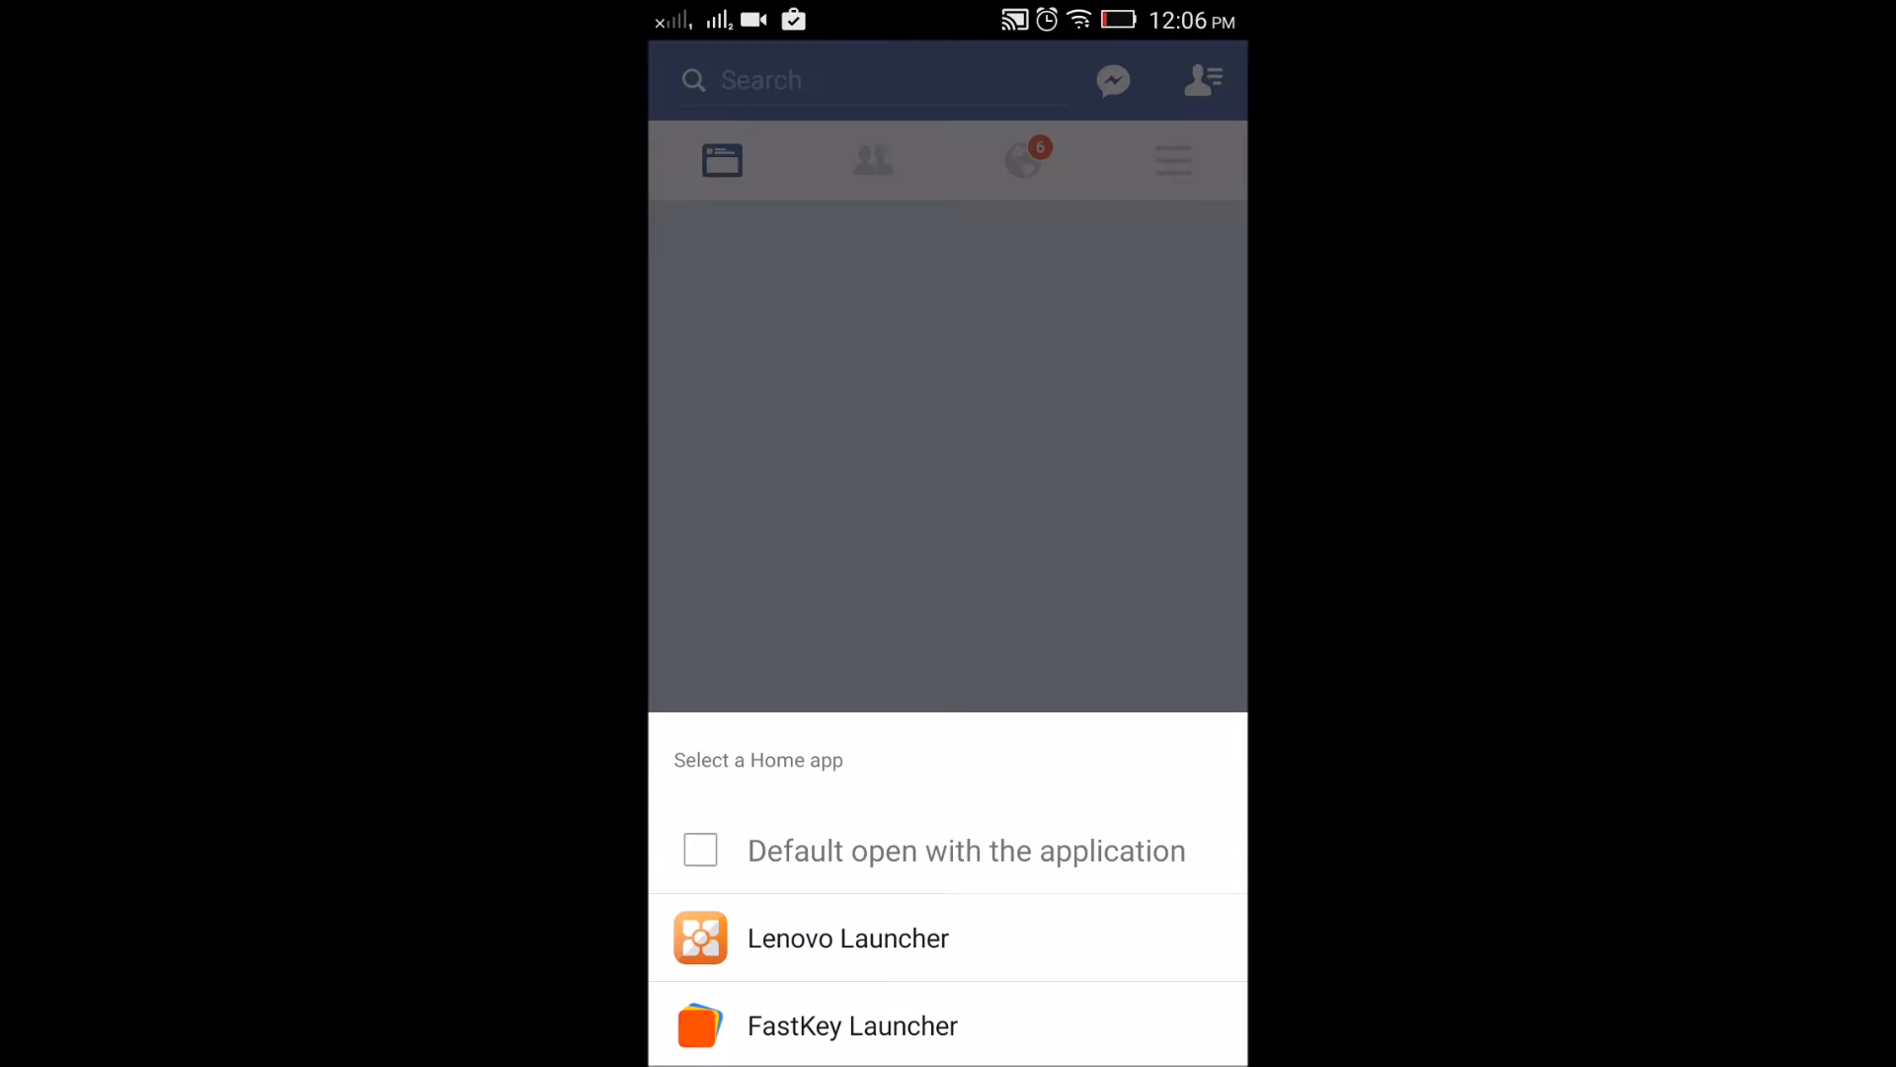